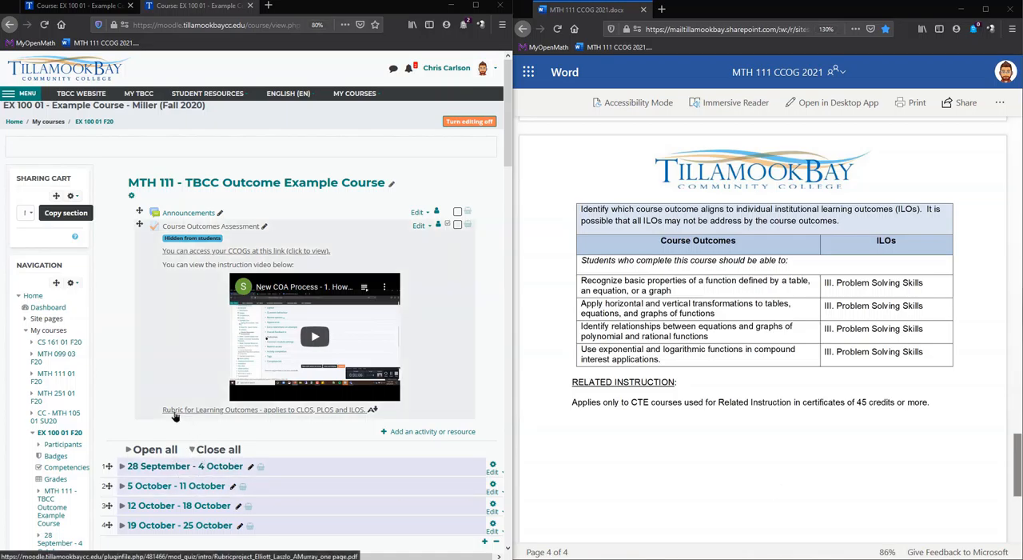
{"action": "mouse_move", "coordinate": [170, 414]}
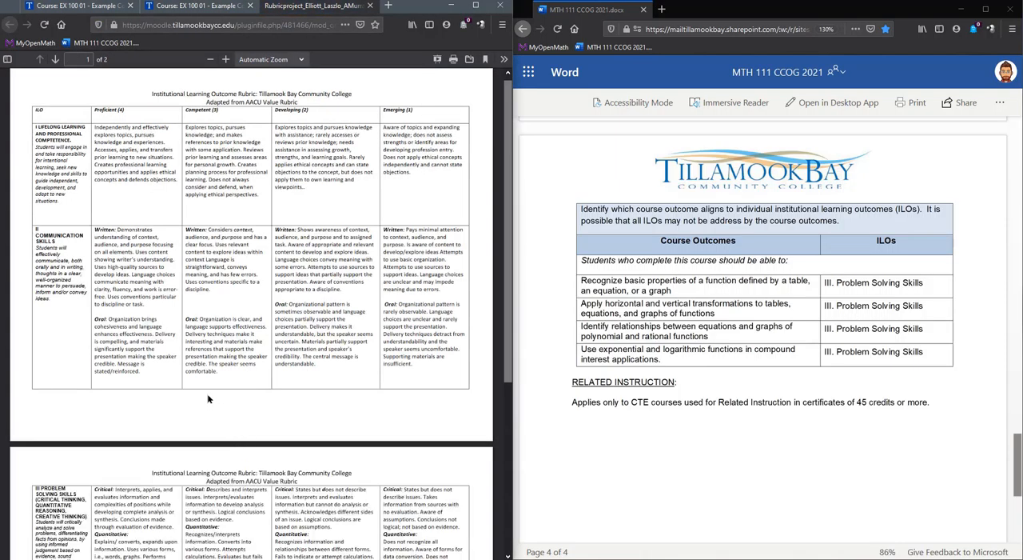
Scroll down the course page toward the rubric link.
{"action": "scroll", "scroll_direction": "down", "scroll_amount": 3}
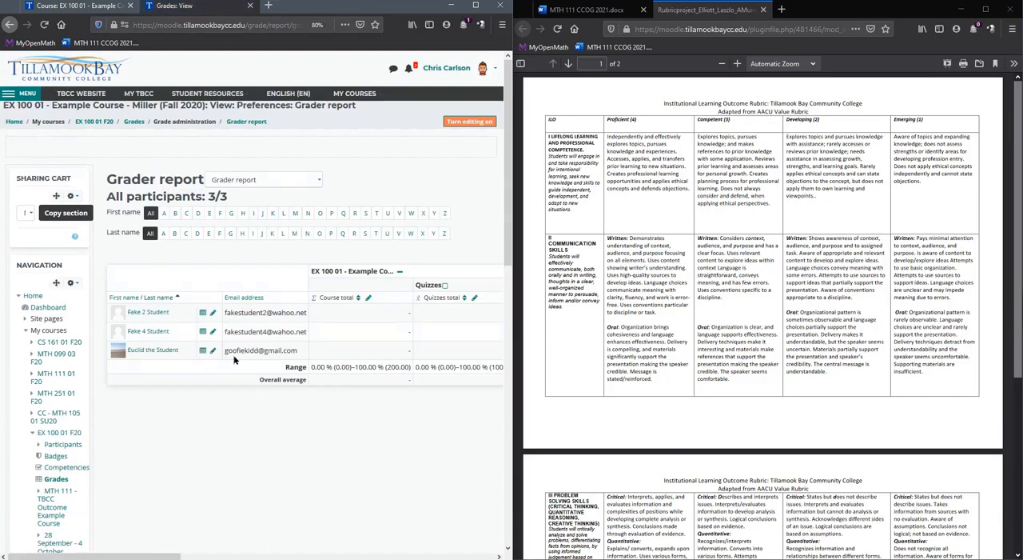
Scroll the grader report right to the outcome columns and enter 34523523.
{"action": "scroll", "scroll_direction": "right", "scroll_amount": 3}
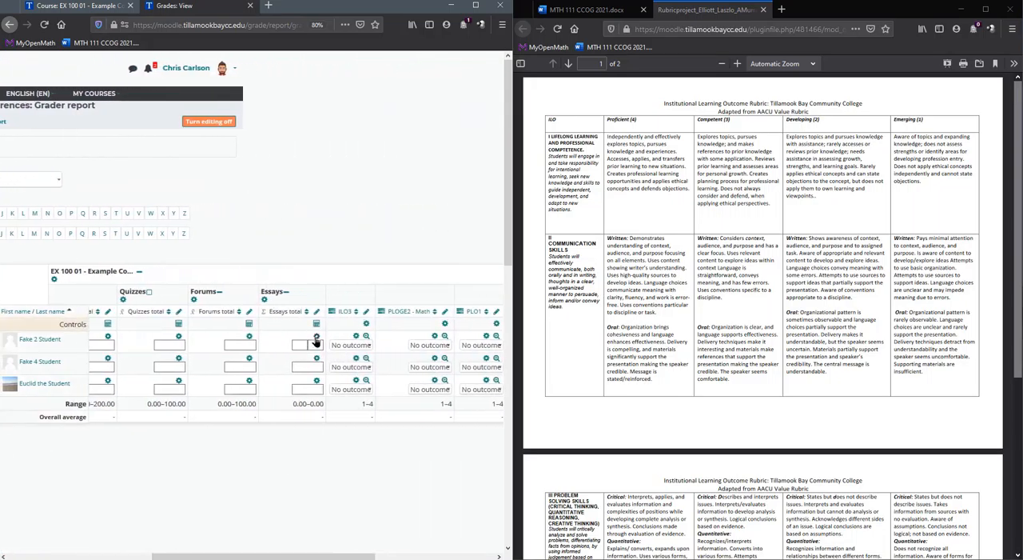
{"action": "type", "text": "34523523"}
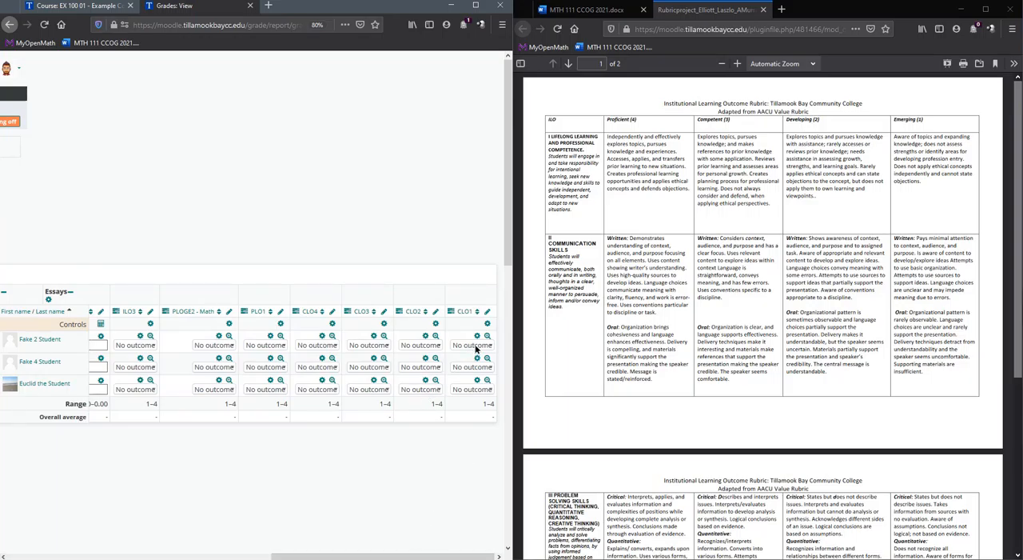
Rate the first student 3 and the third student 1 on the first outcome column.
{"action": "left_click", "coordinate": [472, 346]}
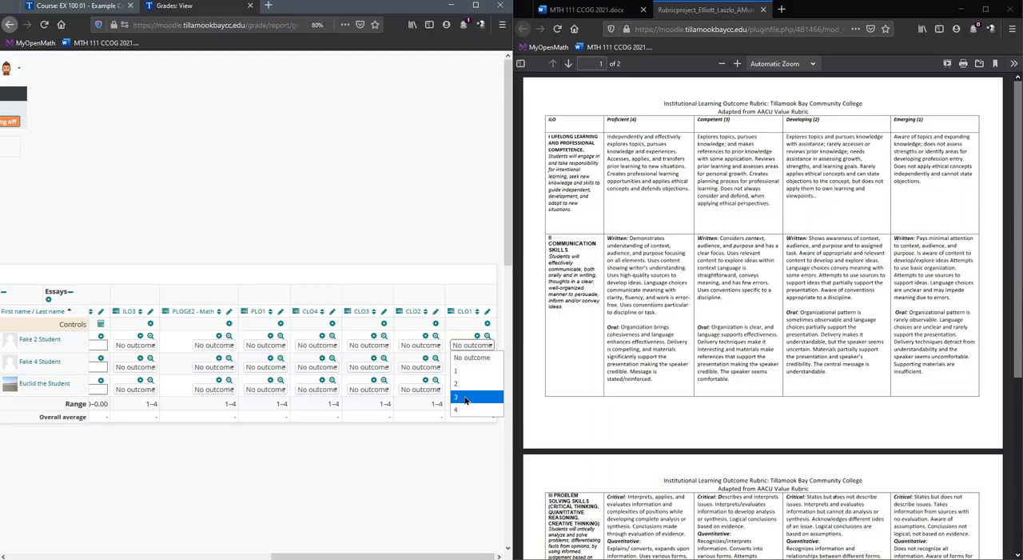
{"action": "left_click", "coordinate": [464, 396]}
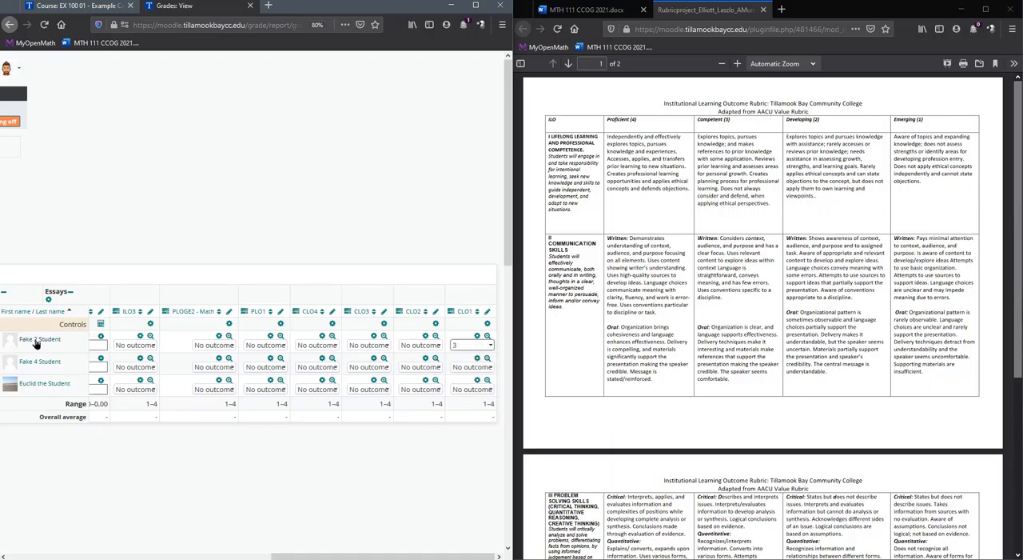
{"action": "left_click", "coordinate": [471, 366]}
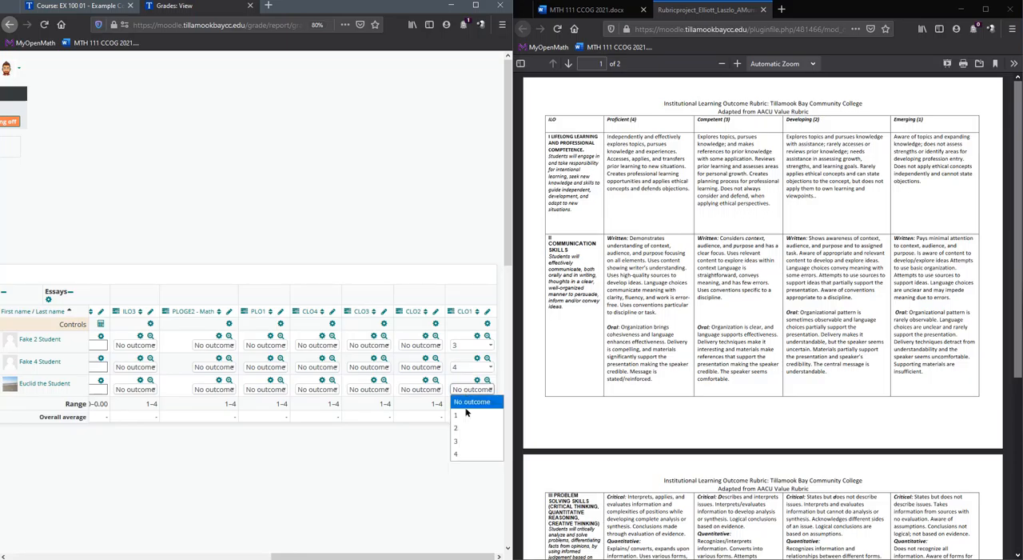
{"action": "left_click", "coordinate": [455, 415]}
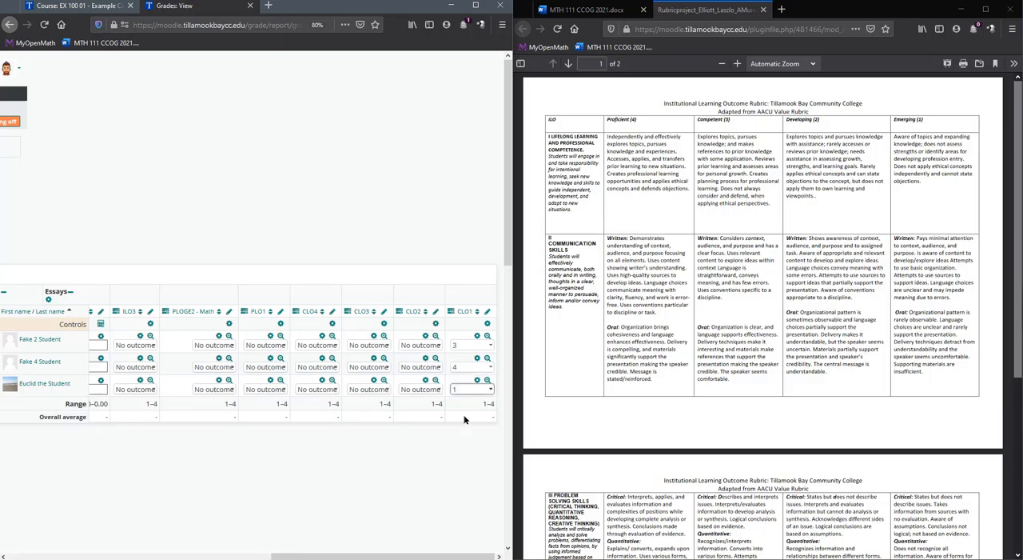
{"action": "mouse_move", "coordinate": [464, 418]}
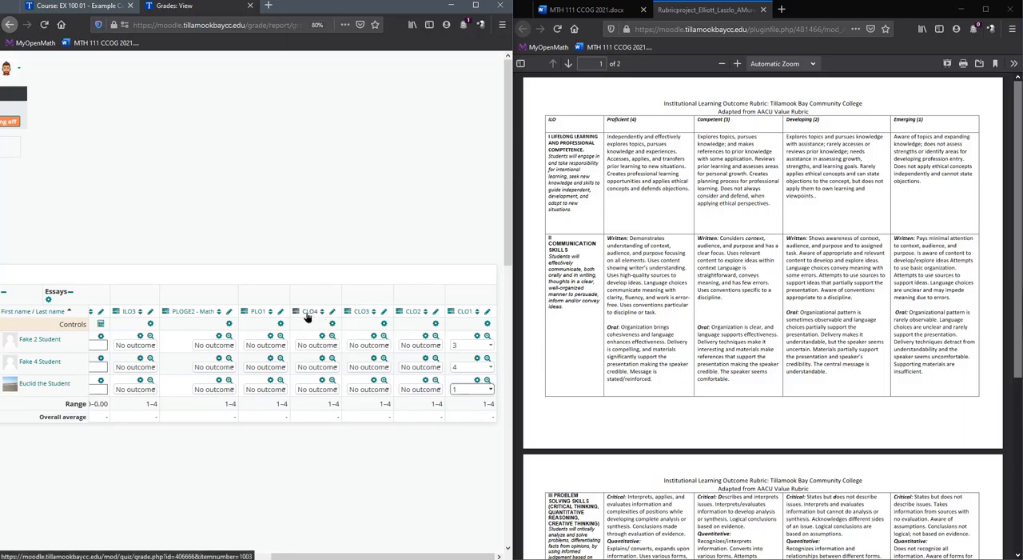
{"action": "mouse_move", "coordinate": [309, 310]}
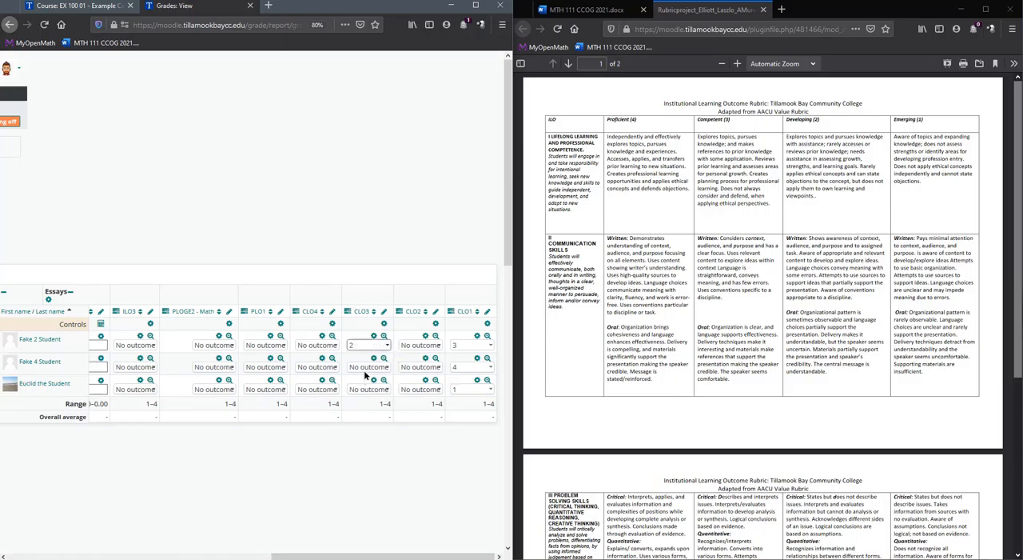
Enter ratings for the students across the remaining outcome columns.
{"action": "left_click", "coordinate": [368, 391]}
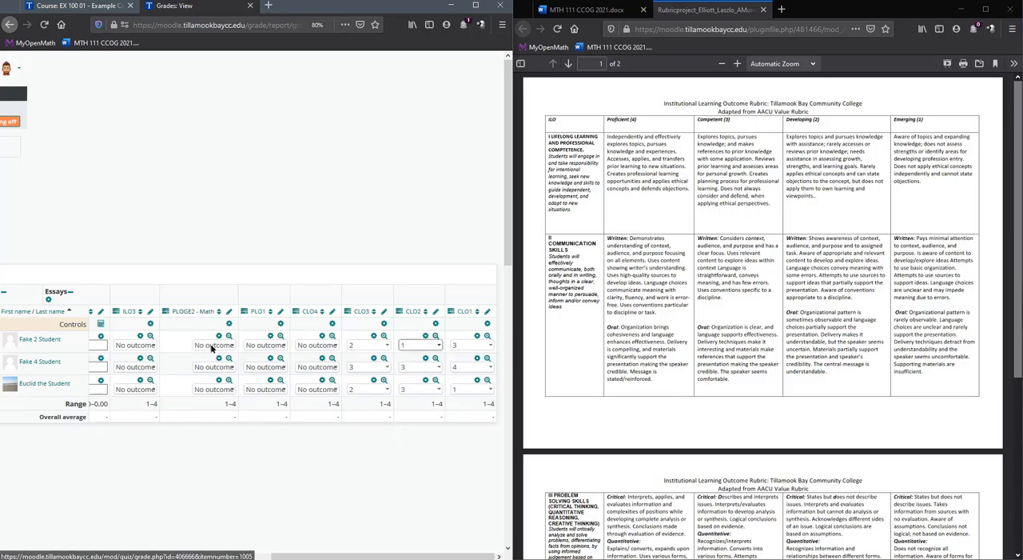
{"action": "left_click", "coordinate": [266, 346]}
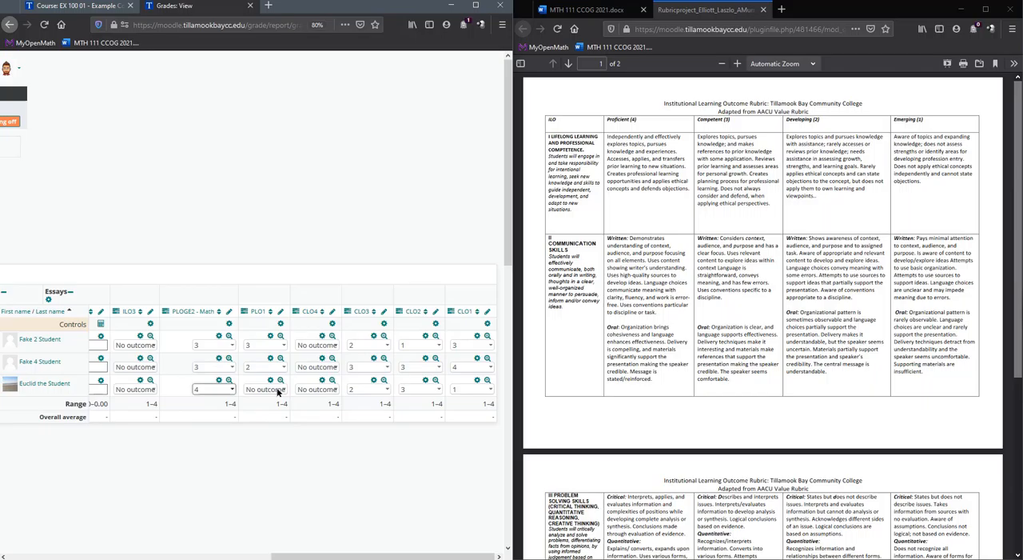
{"action": "left_click", "coordinate": [134, 388]}
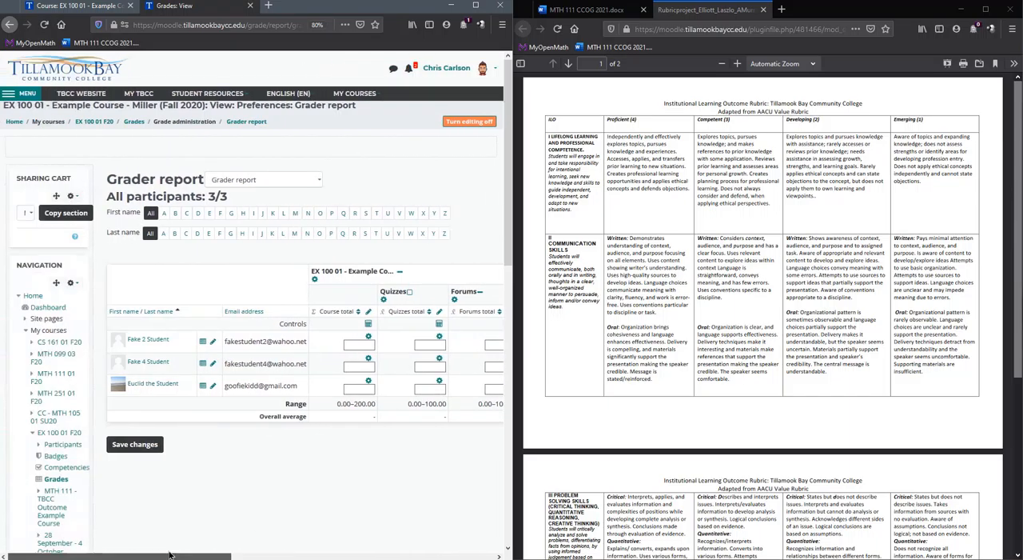
Switch from the grader report to Gradebook setup via the report dropdown.
{"action": "left_click", "coordinate": [264, 179]}
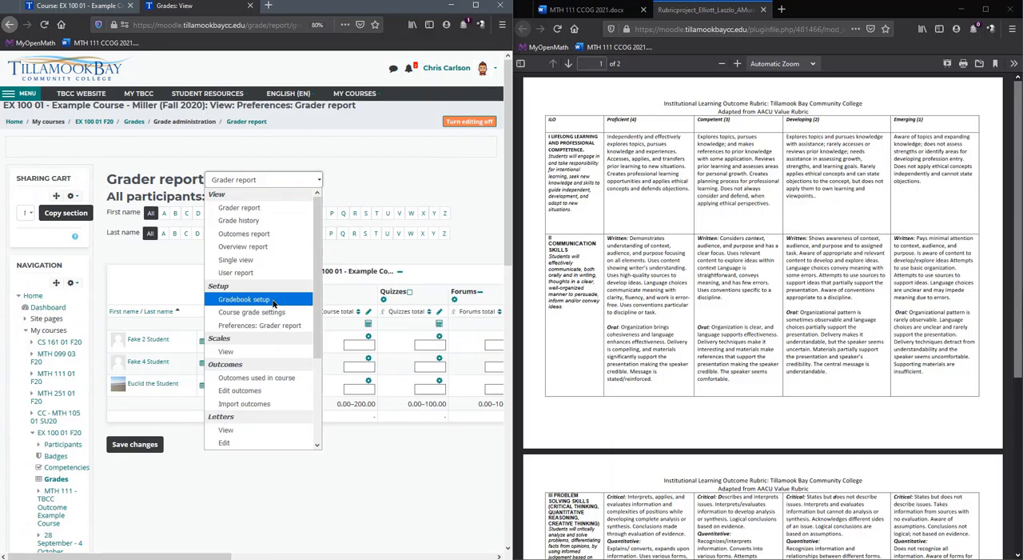
{"action": "left_click", "coordinate": [243, 297]}
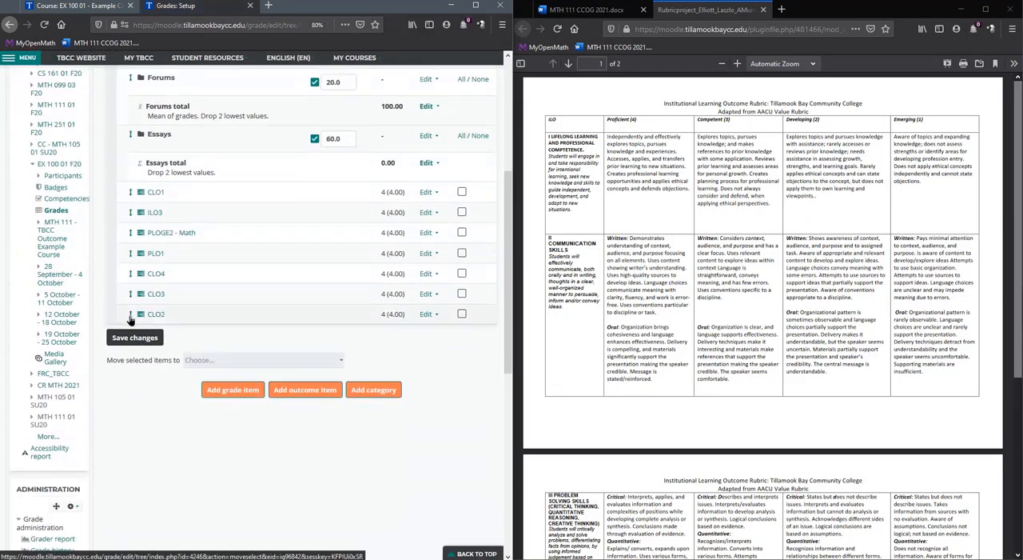
{"action": "mouse_move", "coordinate": [154, 192]}
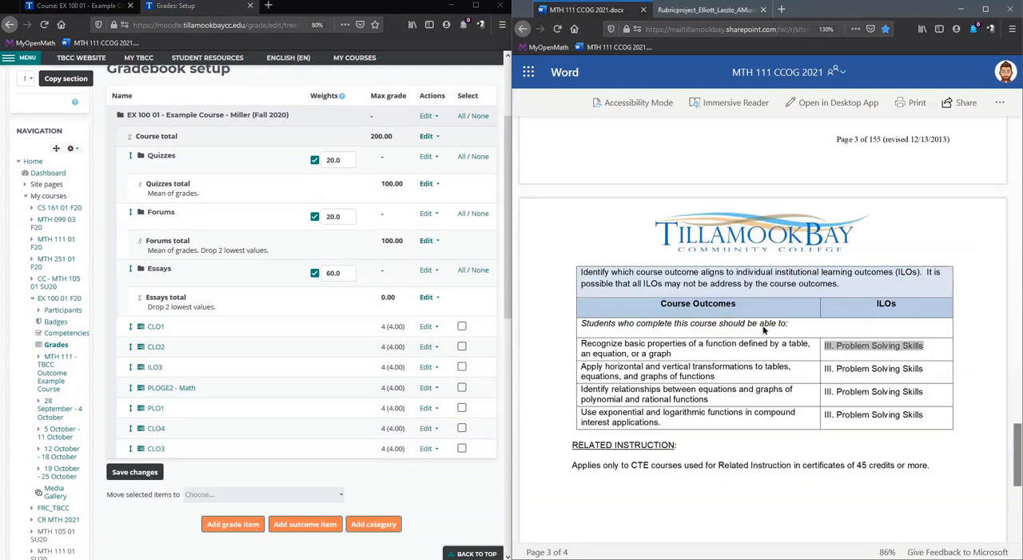
Scroll to the course-to-program outcomes table and select the first outcome's text.
{"action": "scroll", "scroll_direction": "down", "scroll_amount": 3}
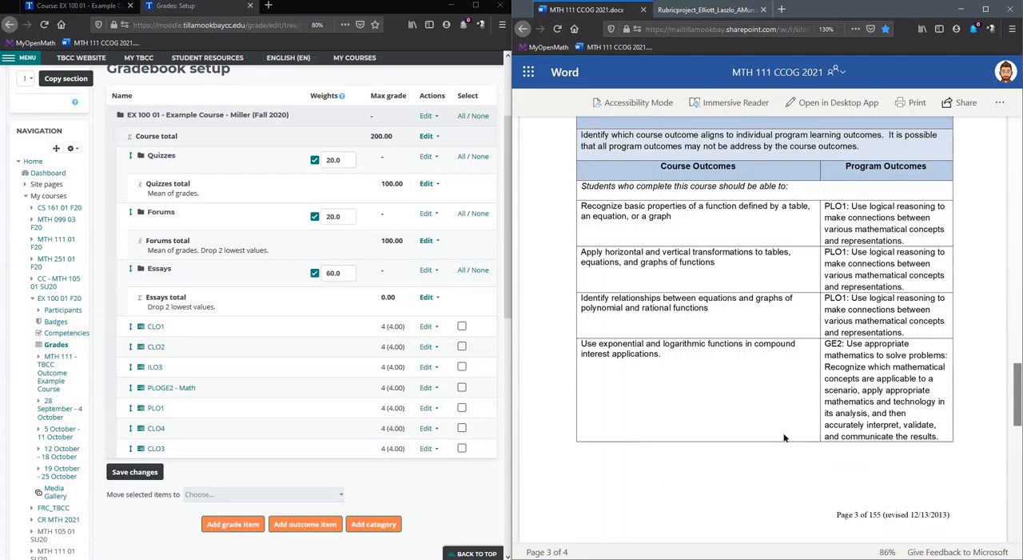
{"action": "mouse_move", "coordinate": [595, 454]}
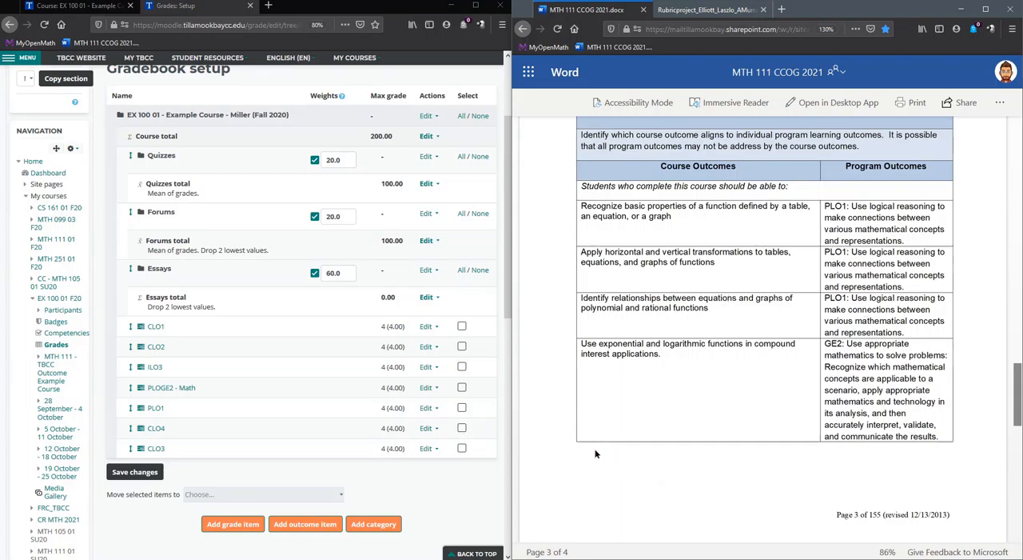
{"action": "mouse_move", "coordinate": [752, 227]}
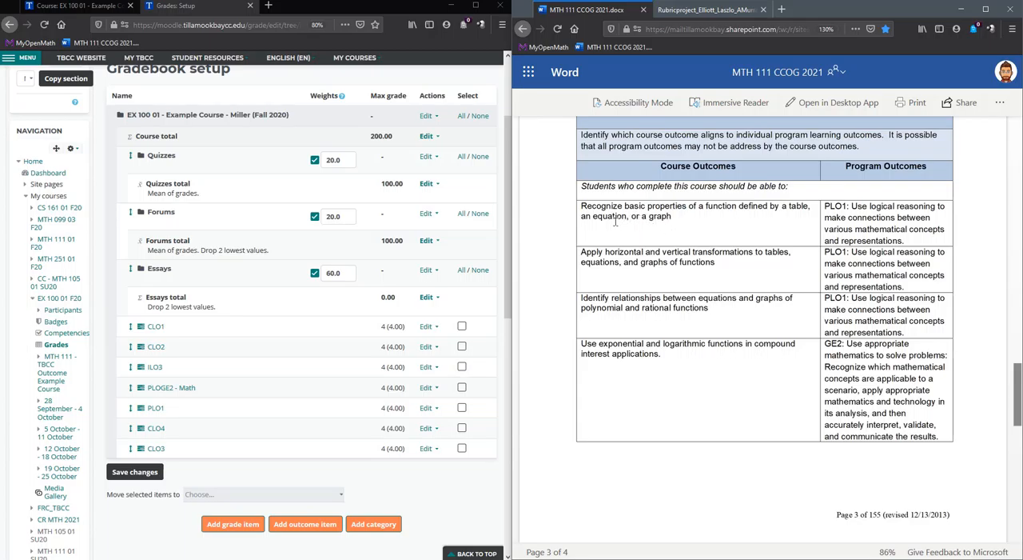
{"action": "double_click", "coordinate": [694, 211]}
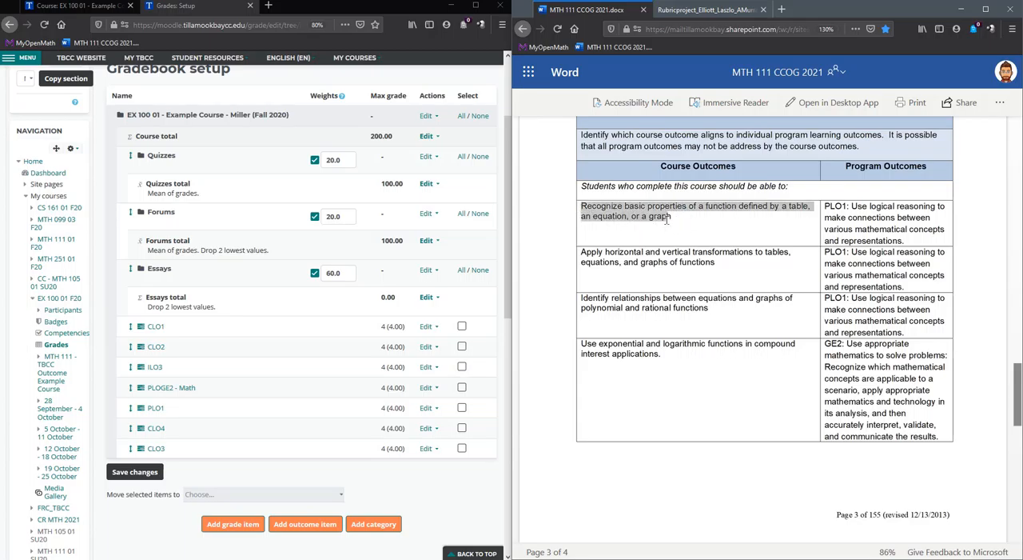